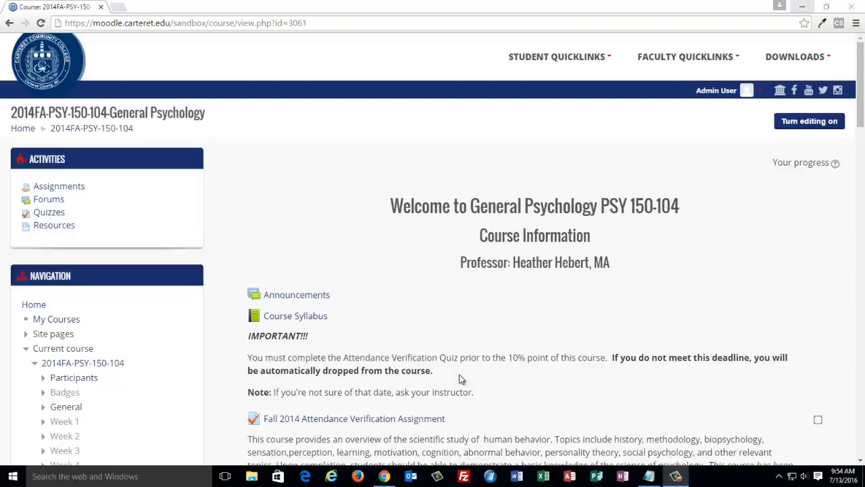
mouse_move(425, 327)
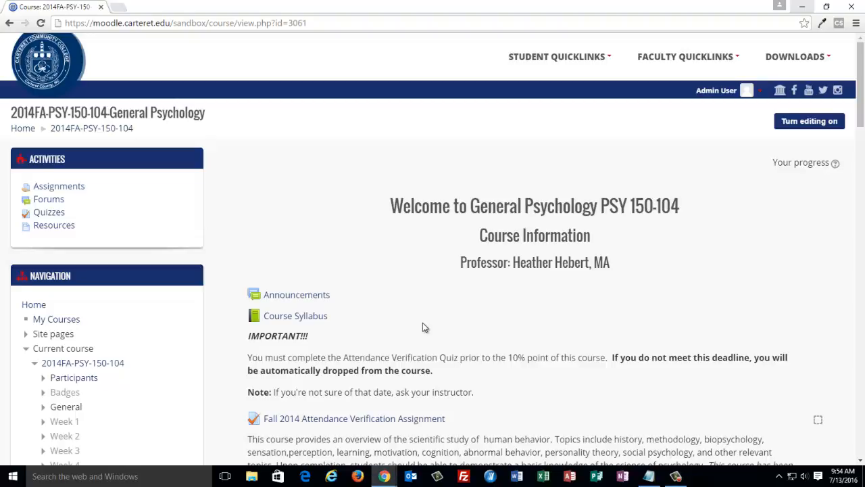
mouse_move(421, 338)
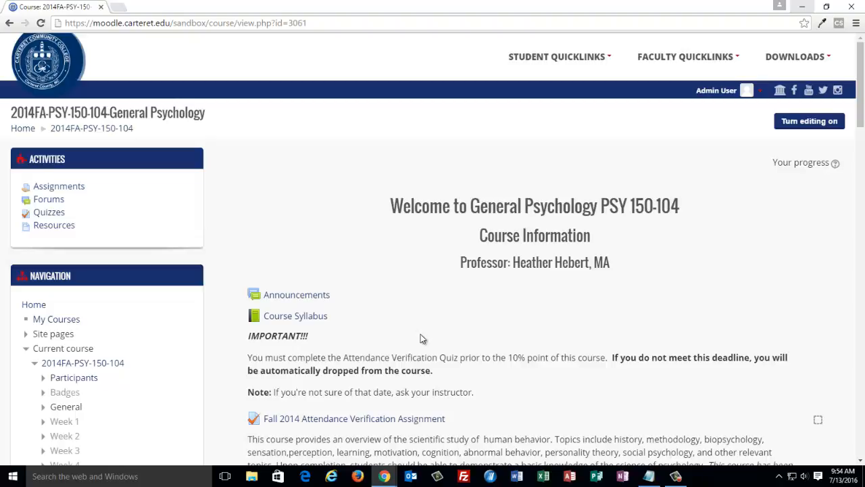
- Go to Grades under Course administration and reach the Gradebook setup page for General Psychology
scroll("down", 3)
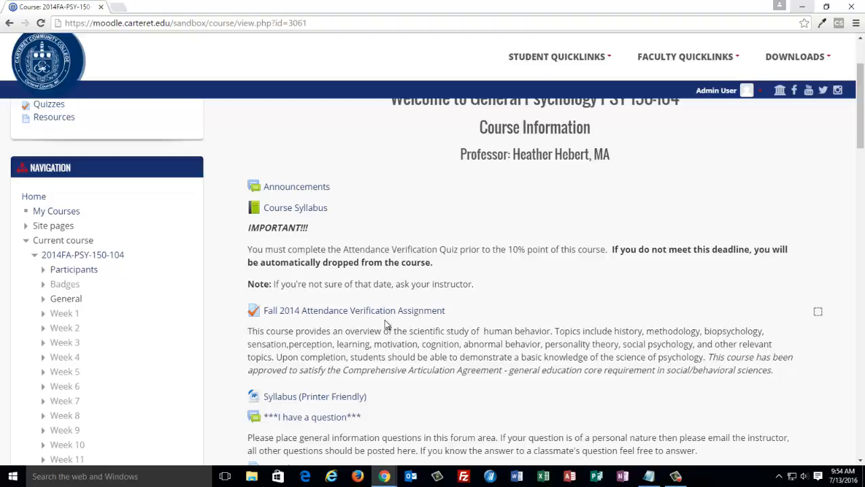
scroll("down", 3)
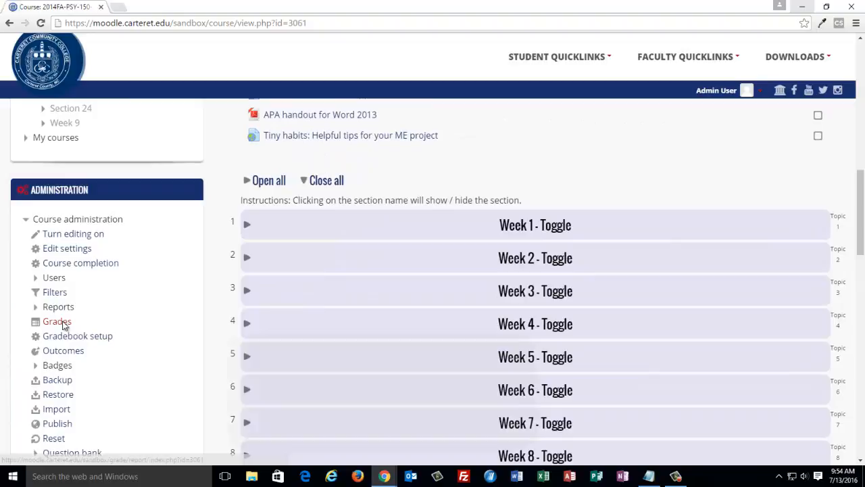
left_click(57, 321)
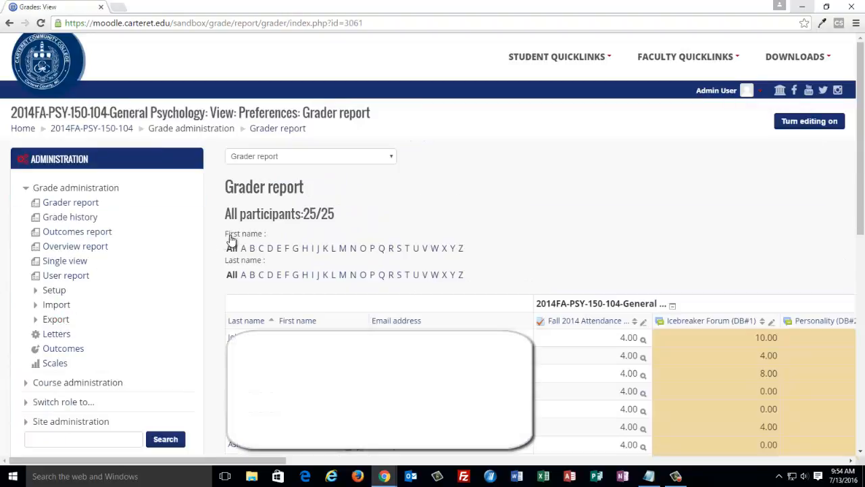
left_click(310, 156)
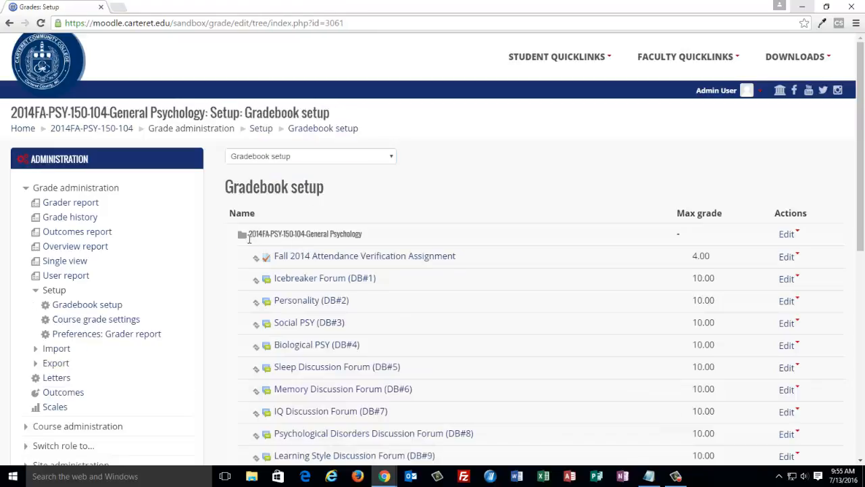
mouse_move(333, 244)
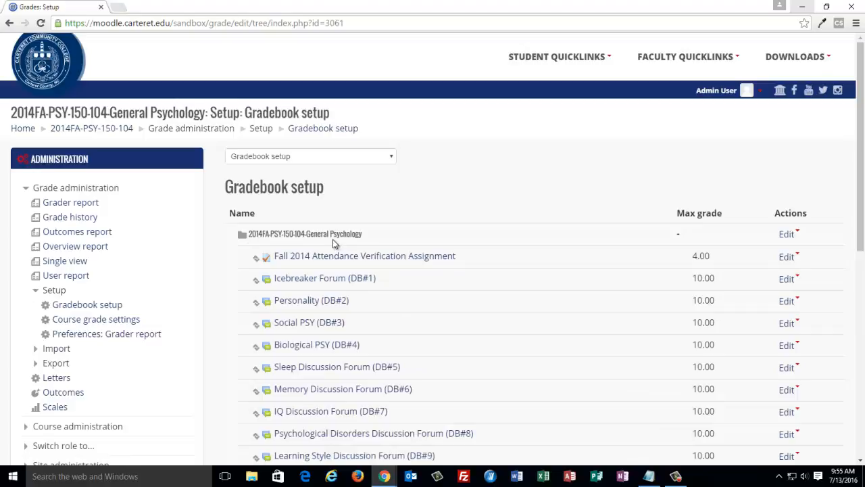
mouse_move(788, 242)
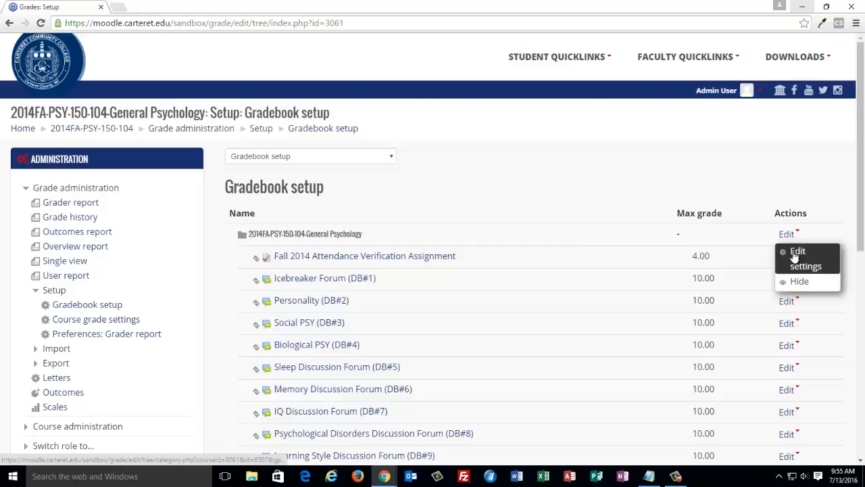
- Set the course category's Aggregation from Simple weighted mean to Natural and save changes
left_click(805, 255)
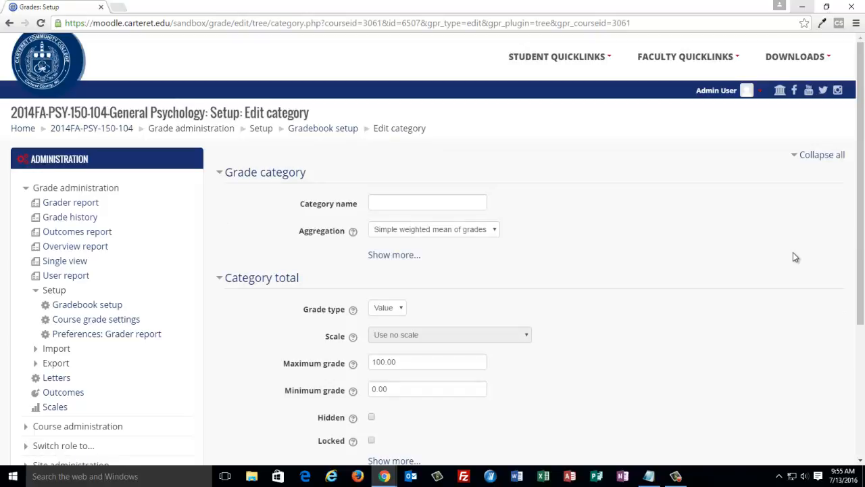
left_click(432, 229)
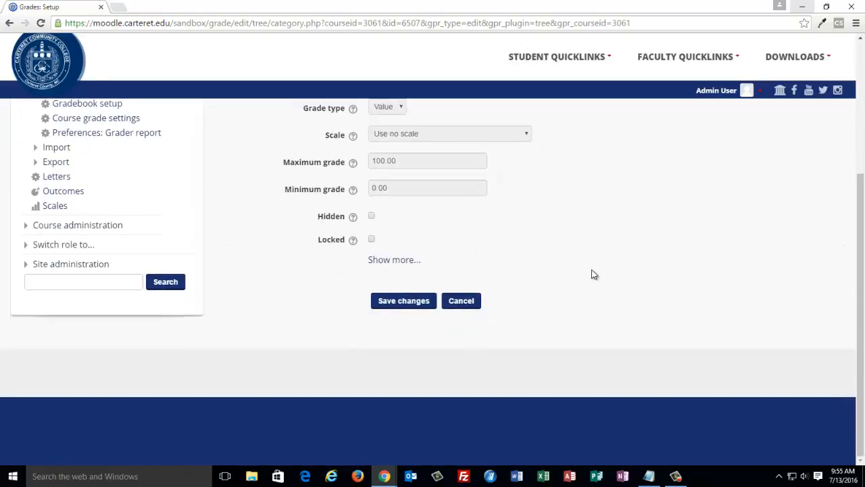
left_click(403, 300)
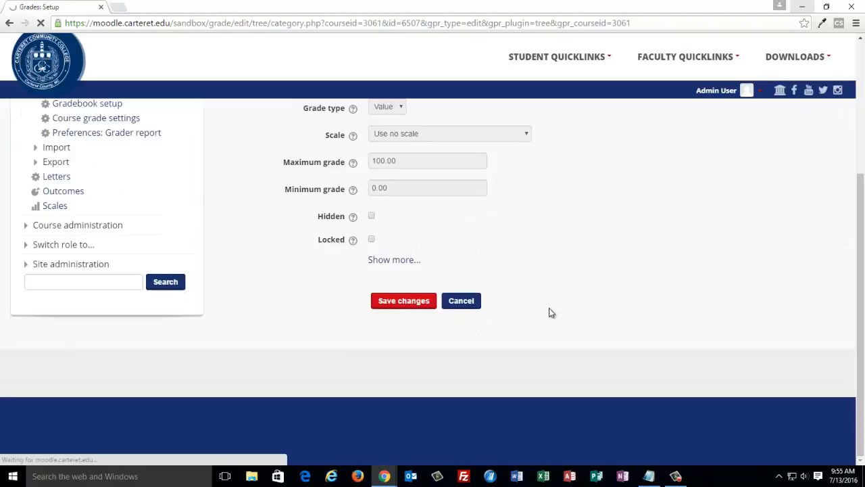
- Review the setup page showing weights adjusted to total 100 and a 500-point course total
left_click(404, 300)
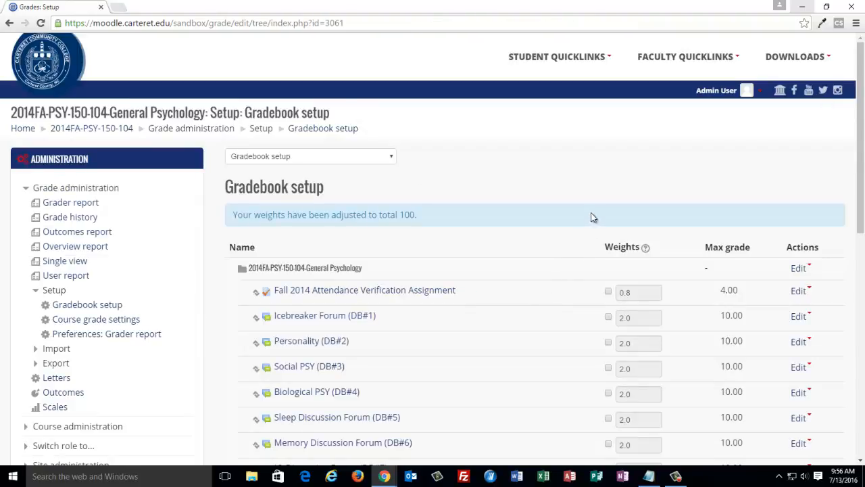
scroll("down", 3)
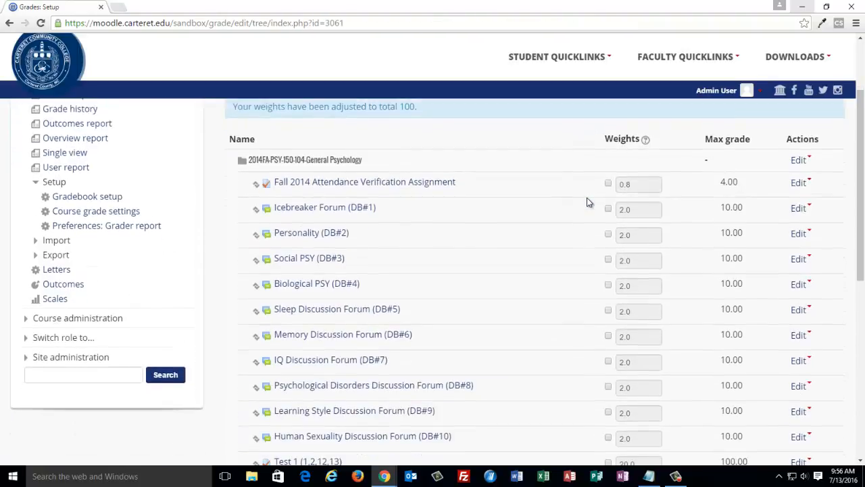
scroll("down", 3)
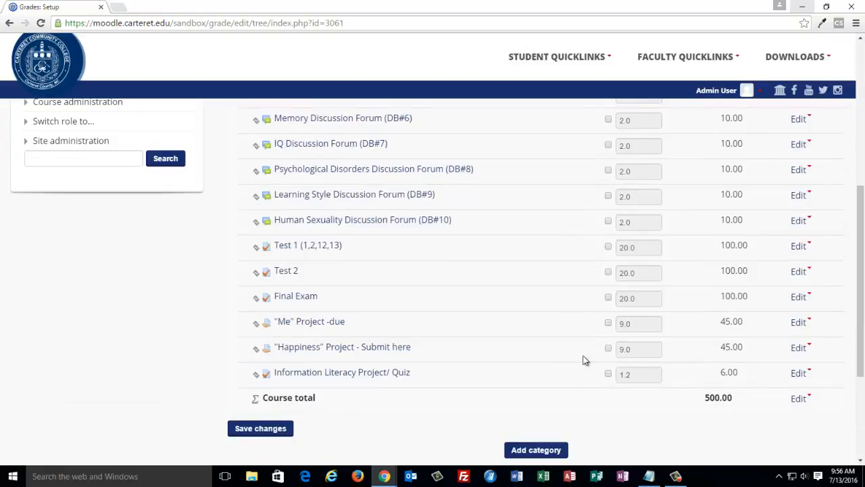
mouse_move(673, 400)
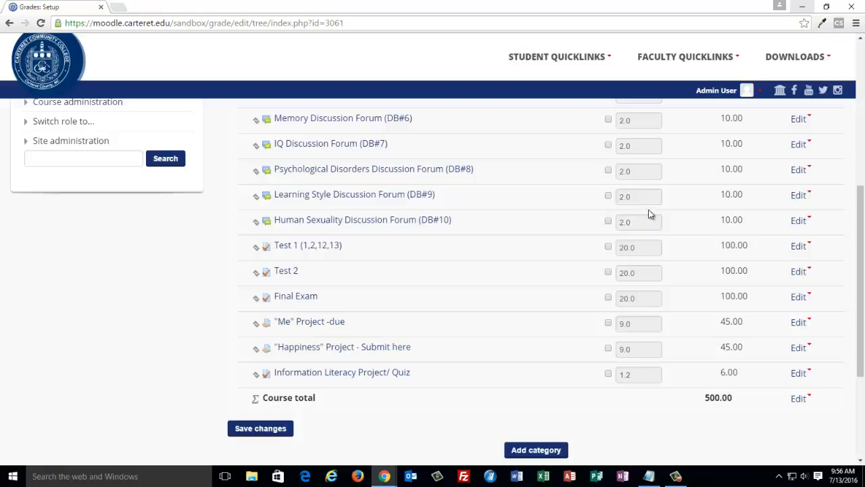
mouse_move(648, 191)
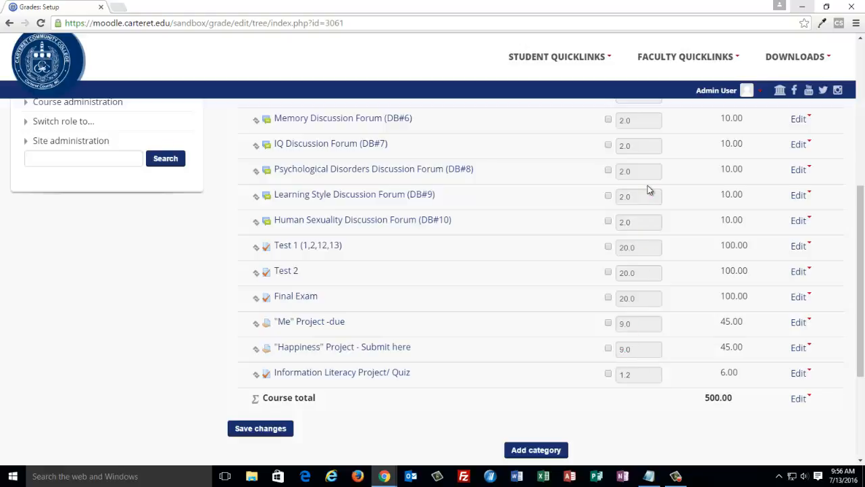